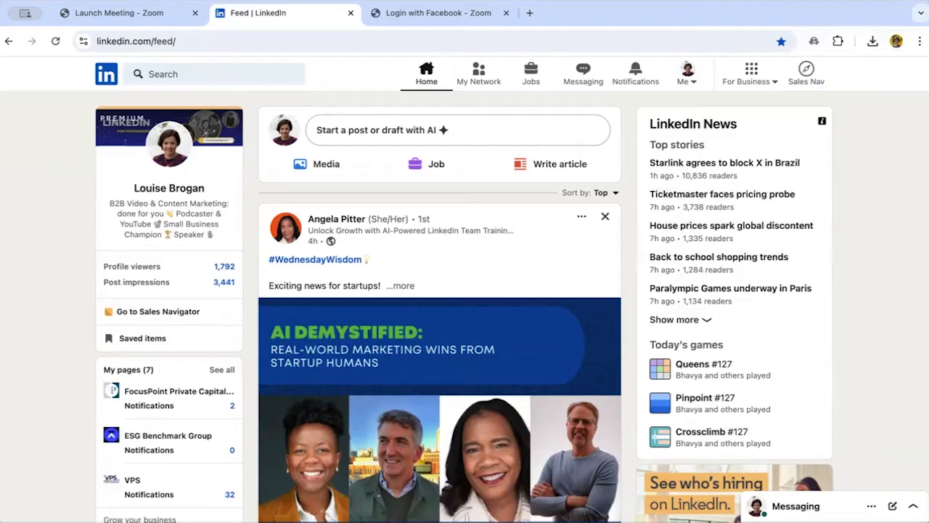
mouse_move(860, 202)
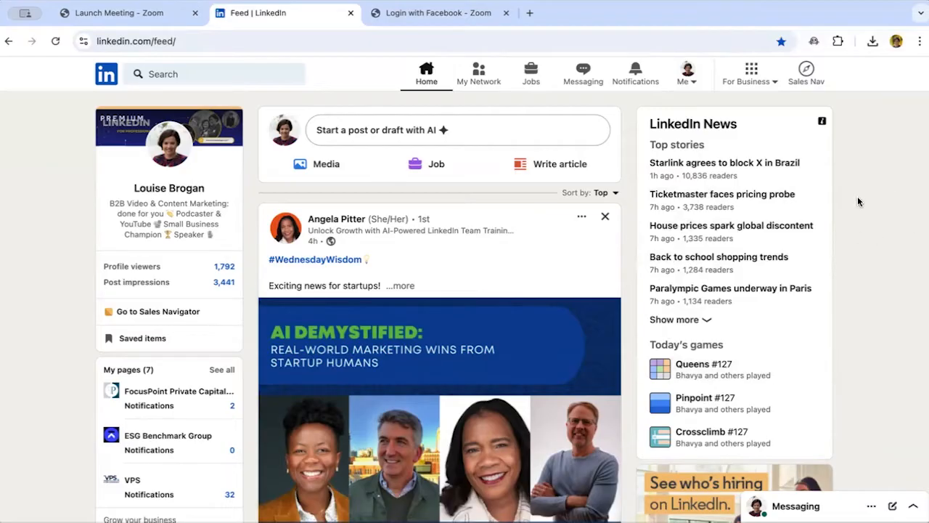
mouse_move(679, 120)
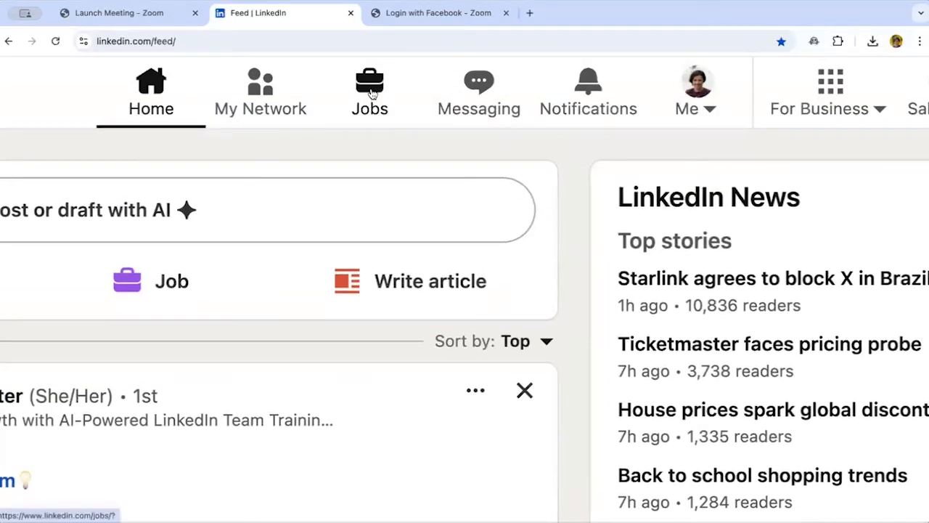
Open the LinkedIn Jobs page with top job picks like Bid Writer.
left_click(369, 90)
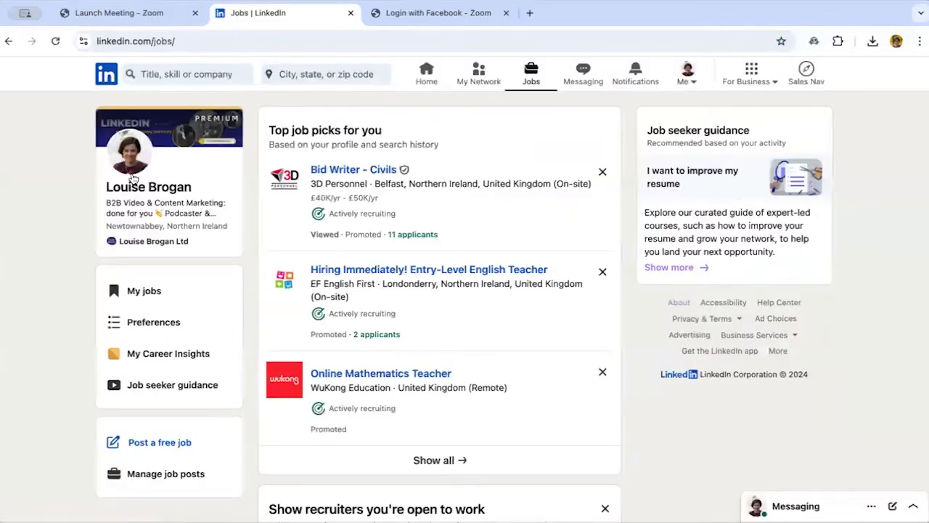
mouse_move(5, 280)
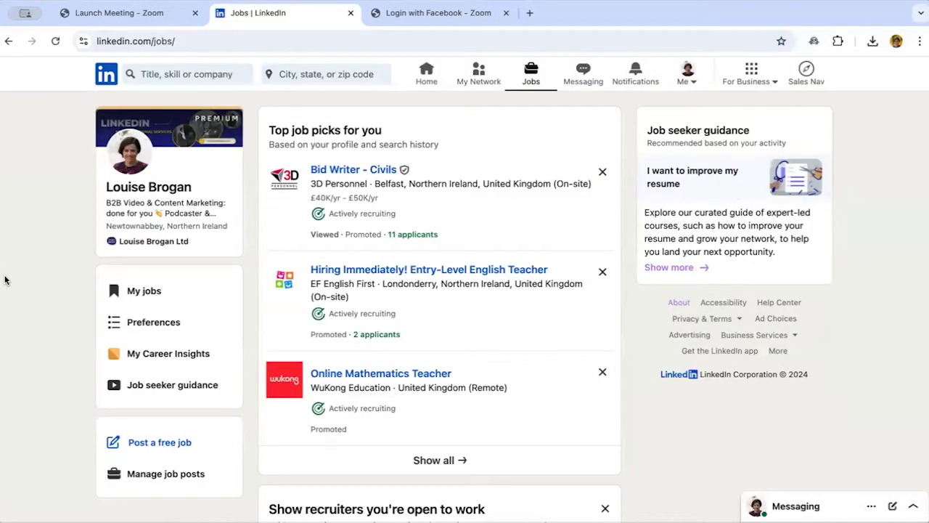
mouse_move(9, 331)
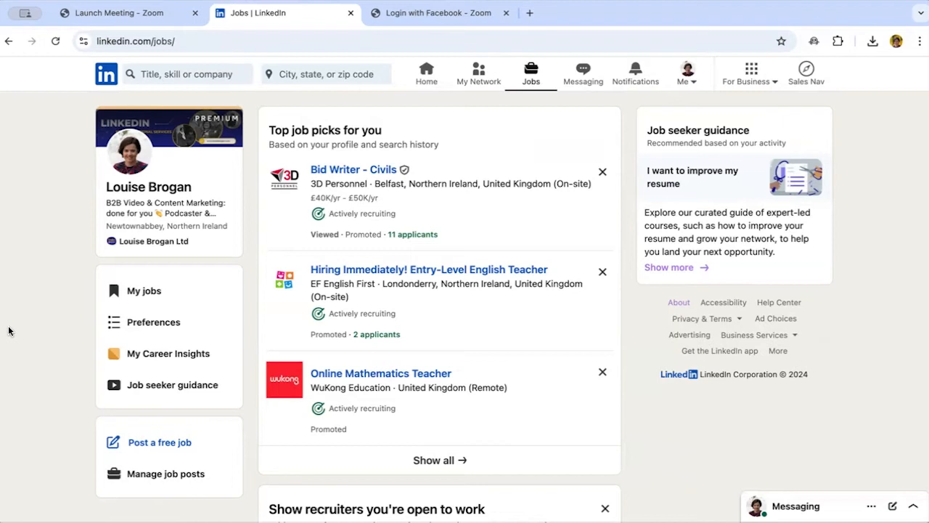
mouse_move(164, 460)
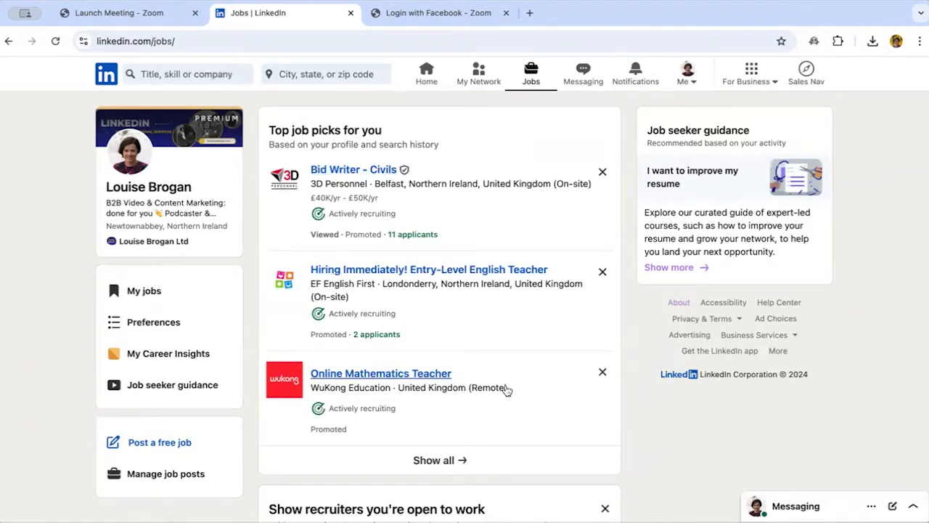
mouse_move(526, 482)
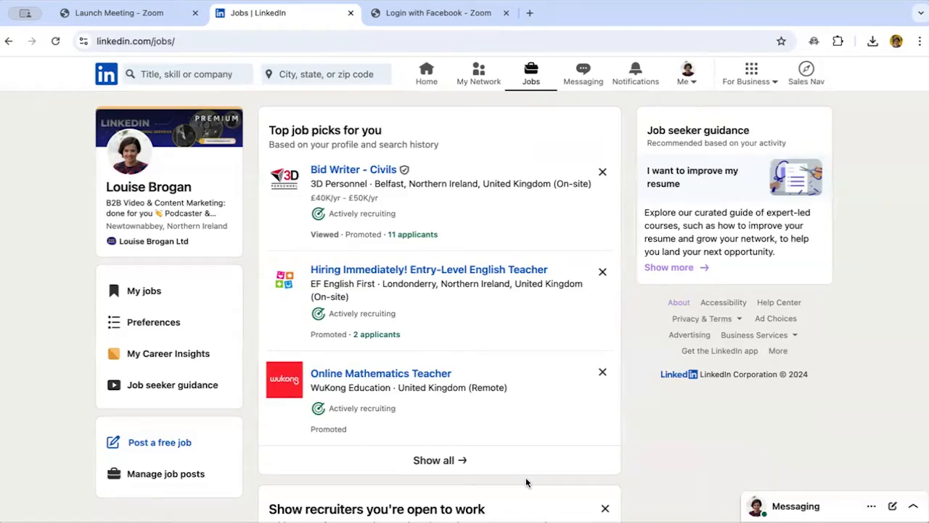
mouse_move(733, 189)
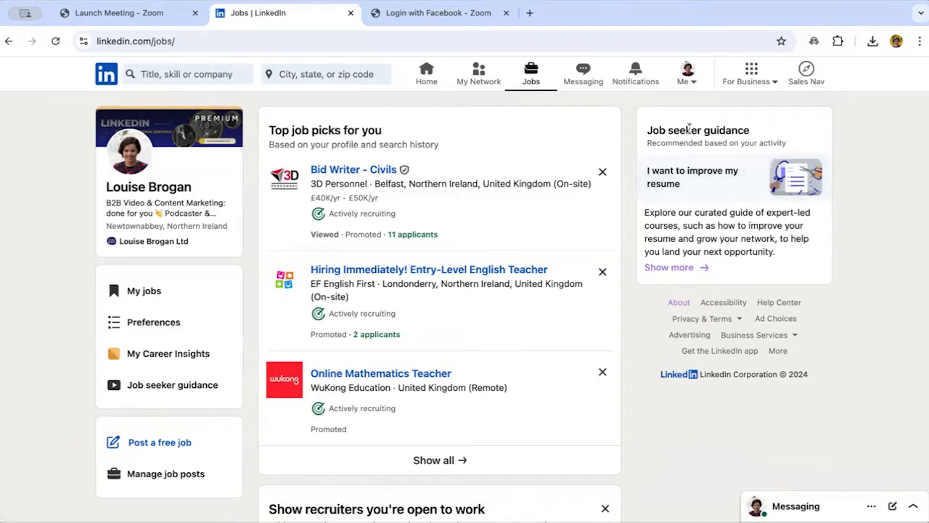
mouse_move(244, 348)
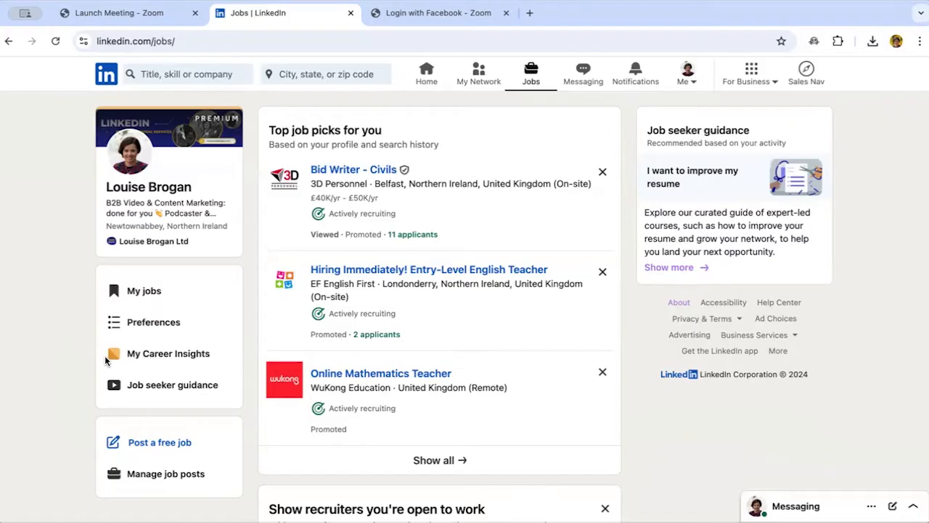
mouse_move(153, 322)
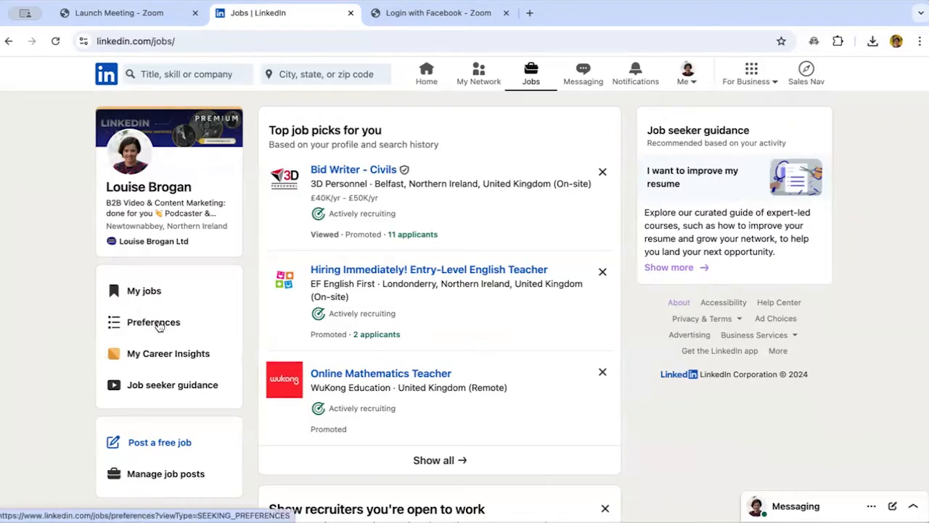
Open Preferences from the Jobs sidebar to see job alerts, resumes and verifications.
left_click(153, 322)
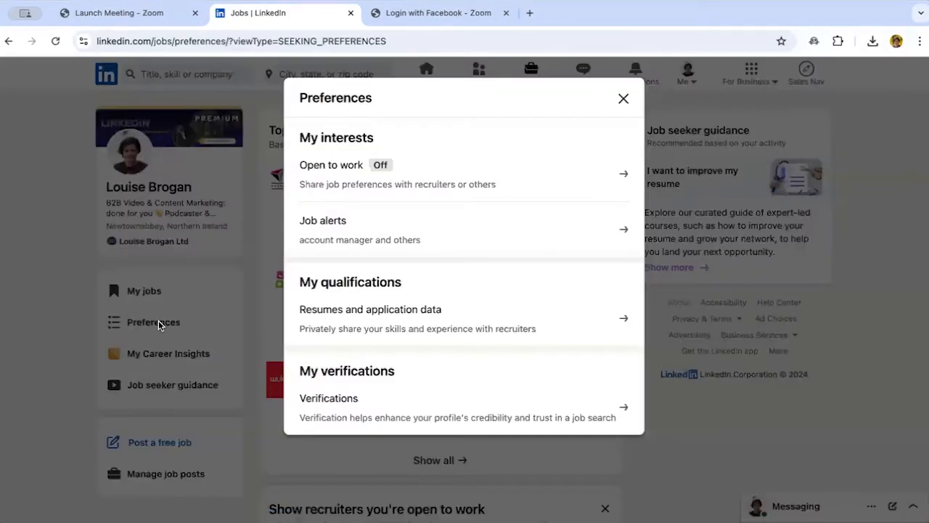
mouse_move(425, 155)
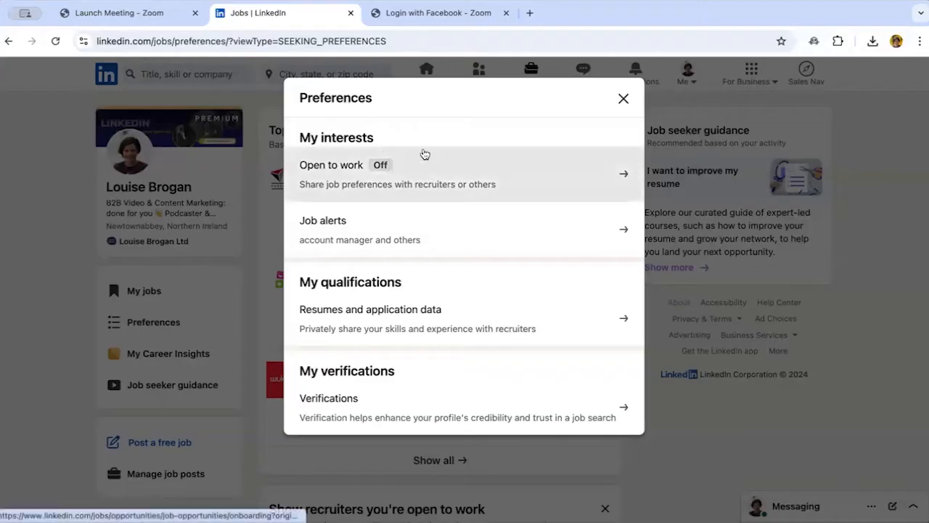
mouse_move(361, 140)
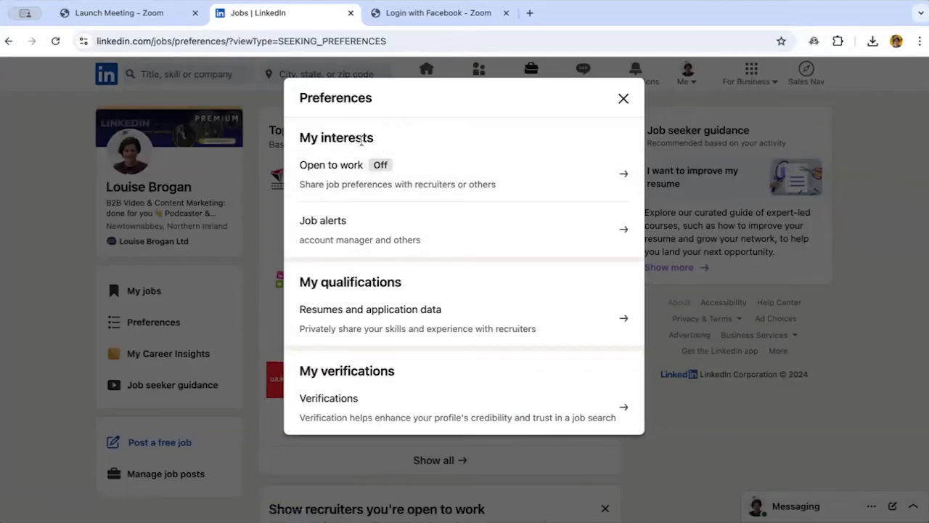
mouse_move(370, 318)
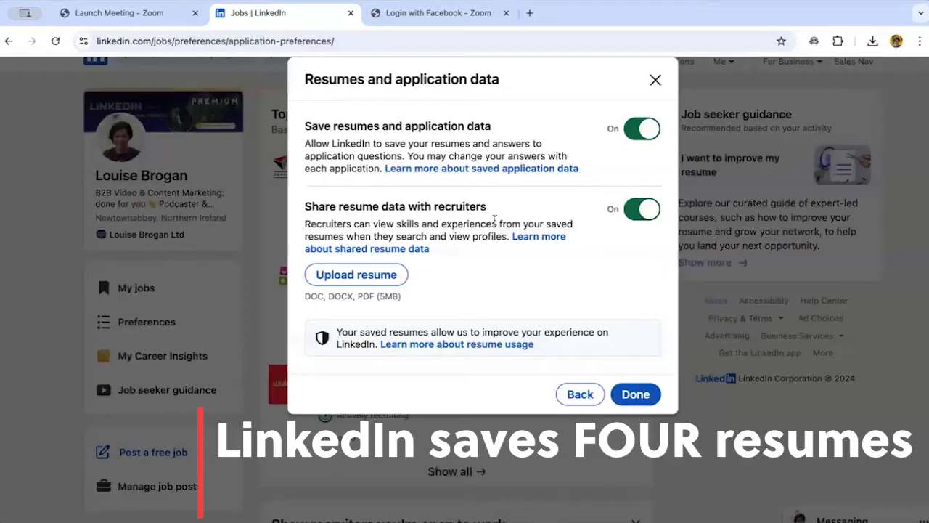
mouse_move(501, 126)
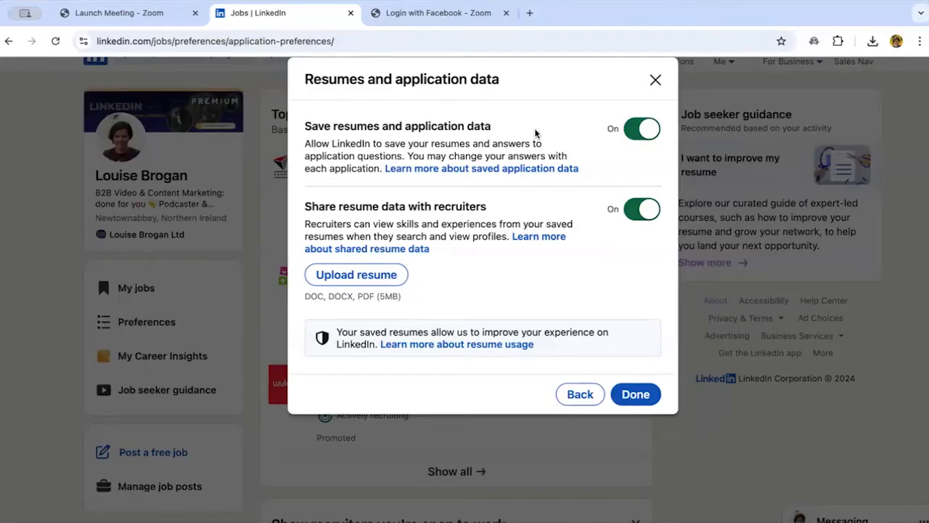
mouse_move(541, 291)
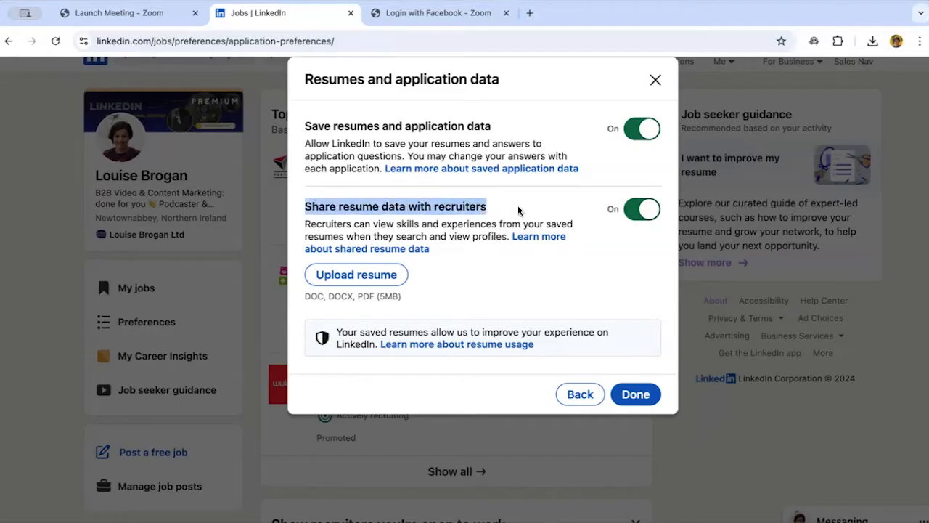
mouse_move(475, 283)
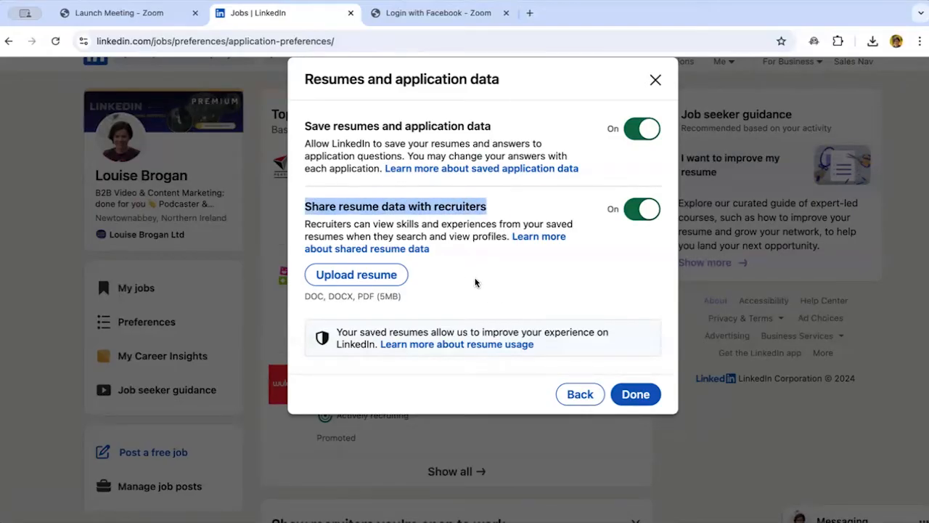
mouse_move(479, 290)
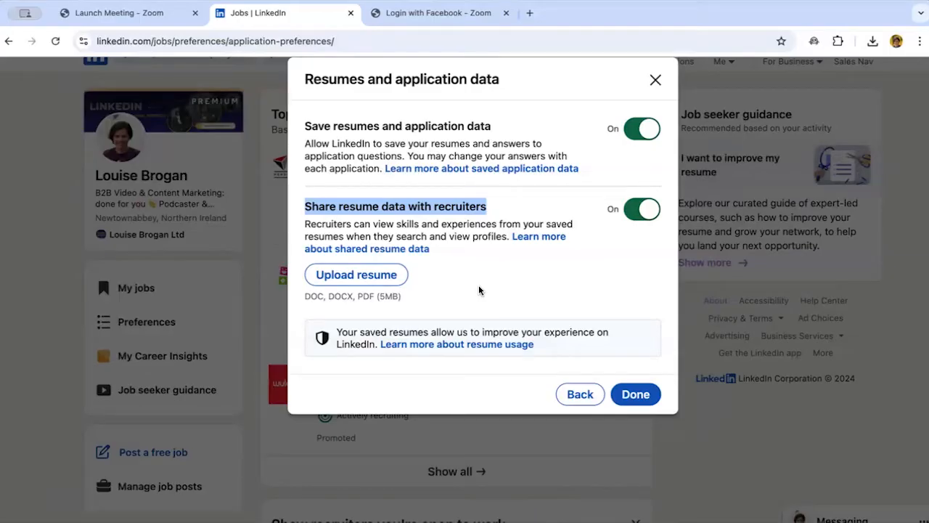
mouse_move(448, 261)
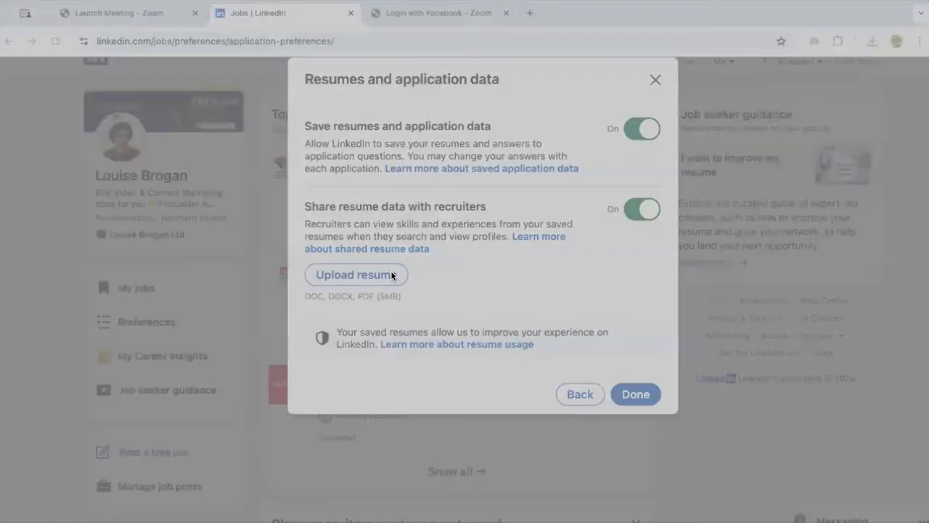
mouse_move(640, 414)
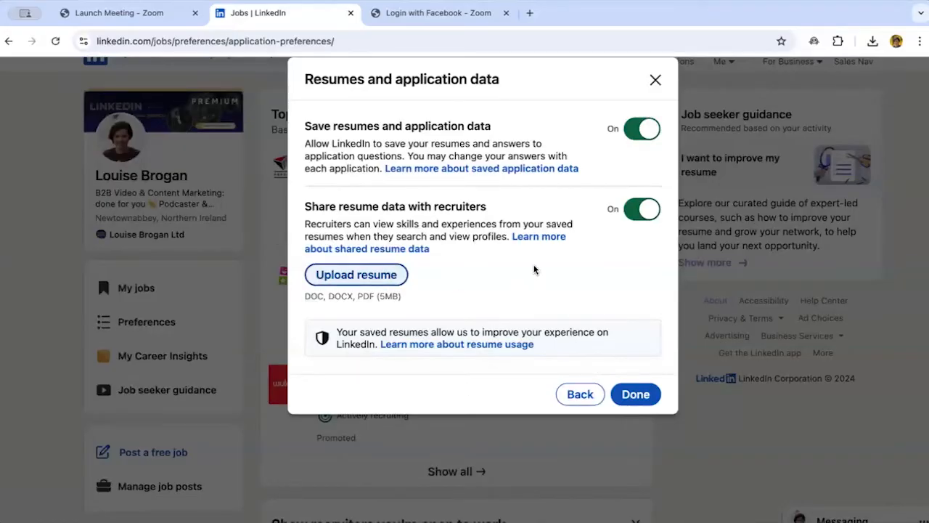
mouse_move(635, 394)
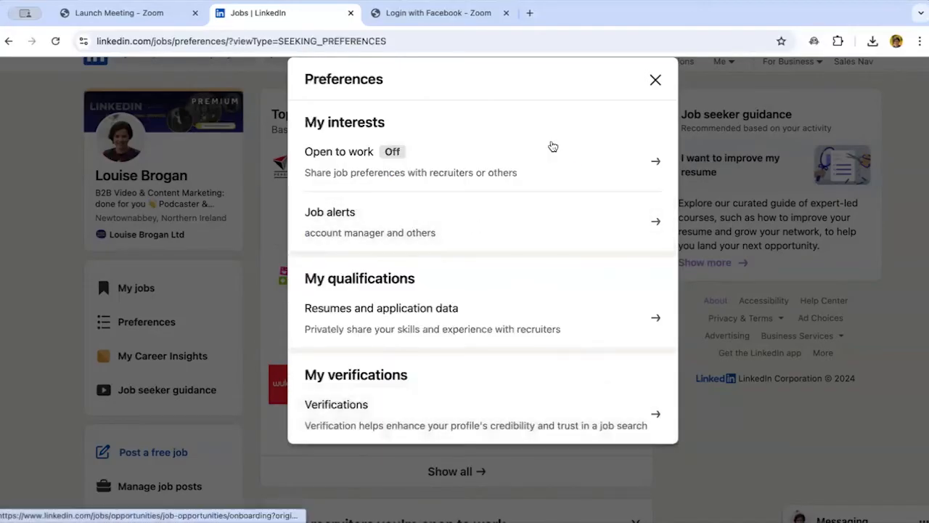
Close Preferences and open the Bid Writer – Civils listing from 3D Personnel.
left_click(655, 80)
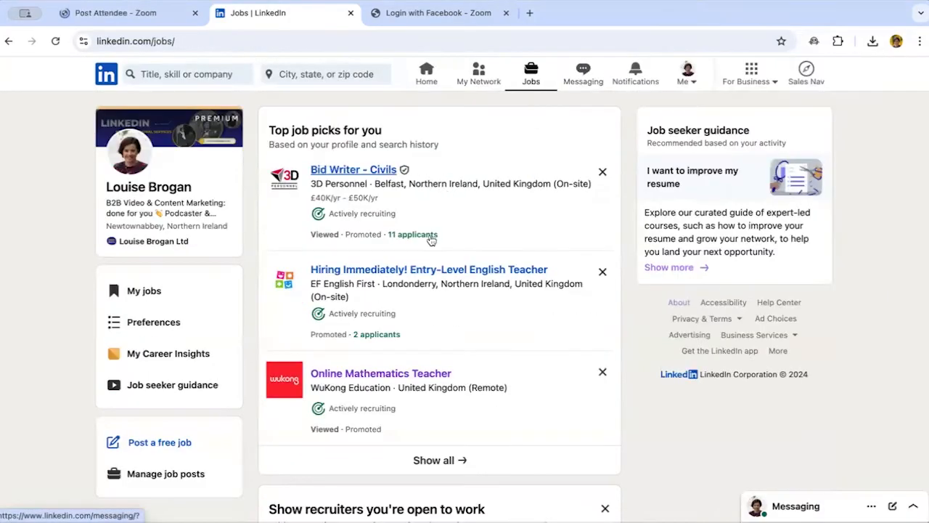
mouse_move(514, 227)
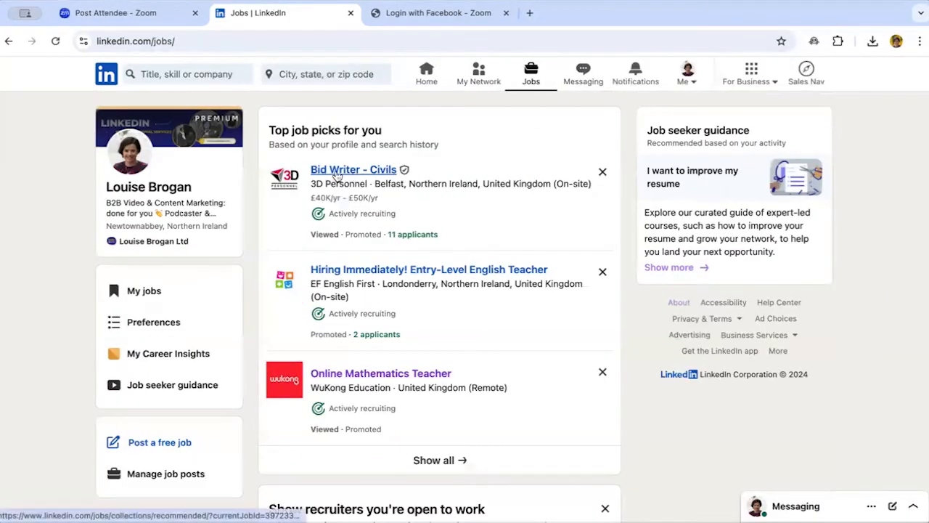
left_click(353, 169)
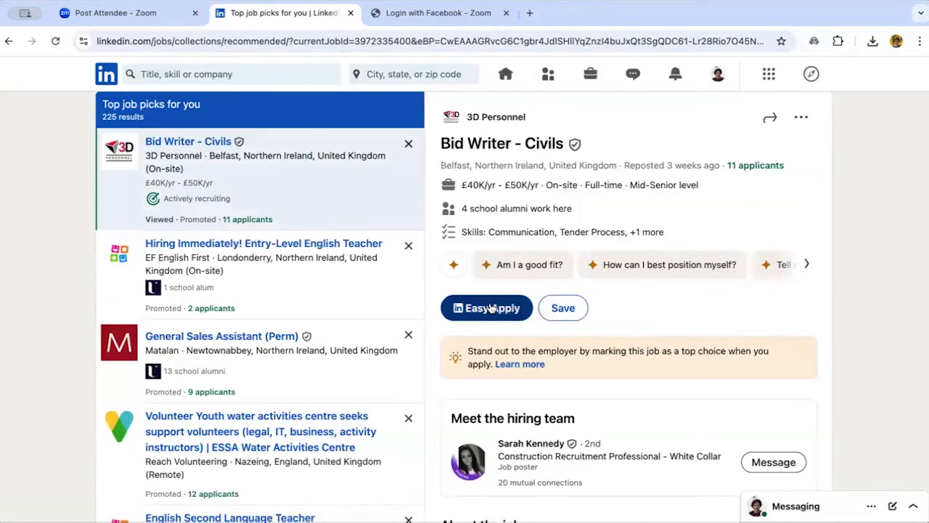
Start an Easy Apply application to 3D Personnel with prefilled contact info.
left_click(486, 307)
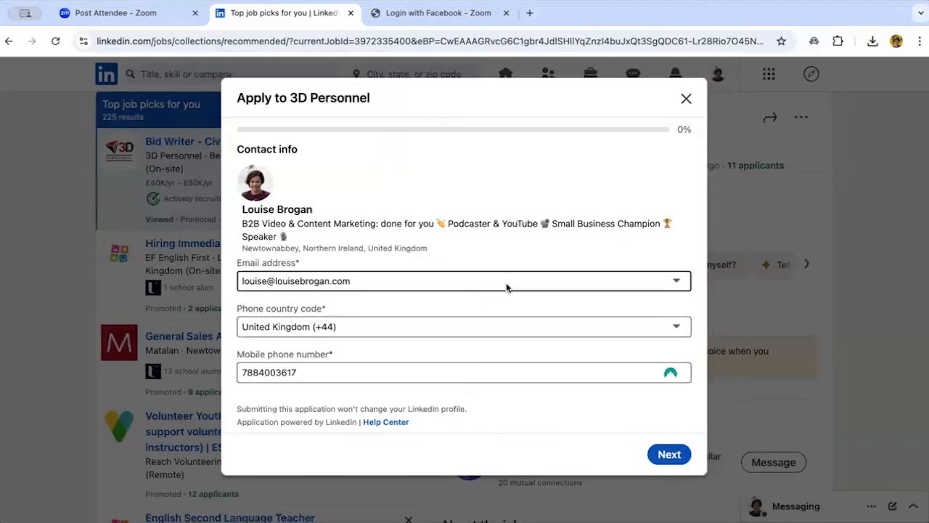
mouse_move(534, 282)
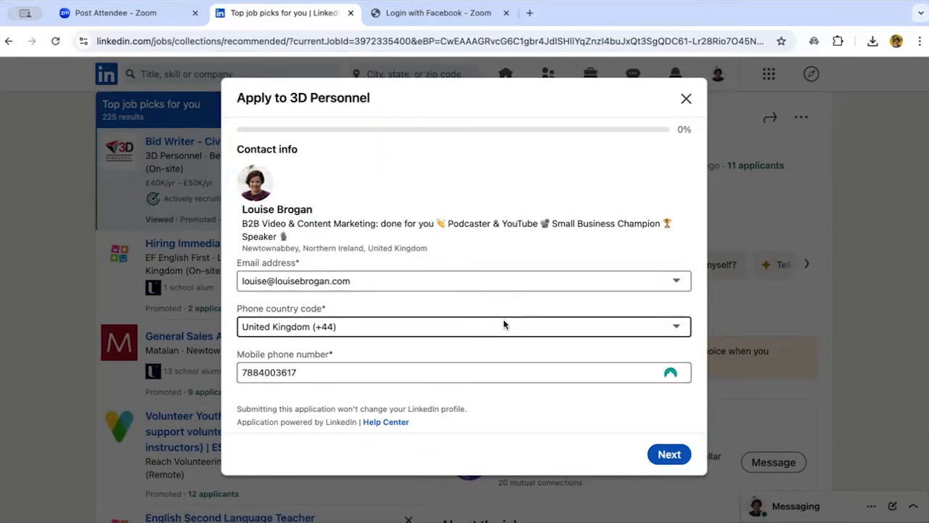
mouse_move(510, 418)
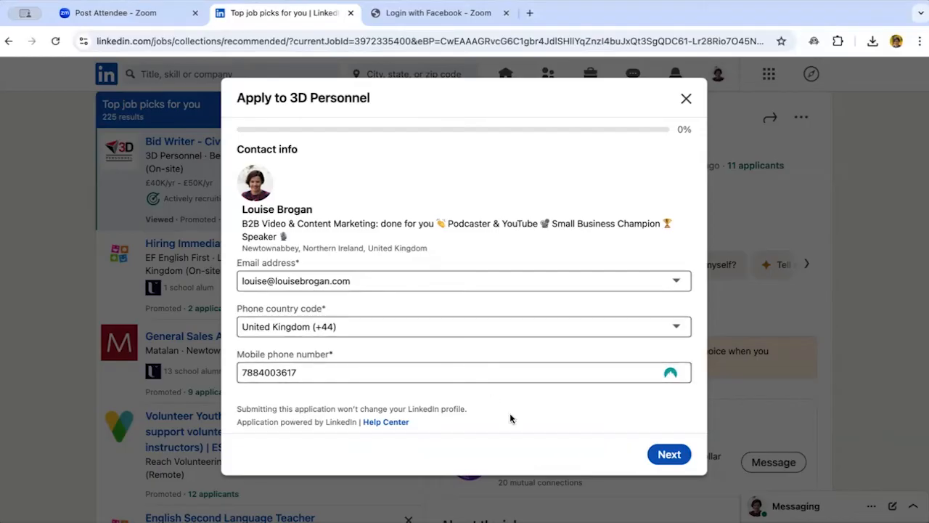
mouse_move(337, 396)
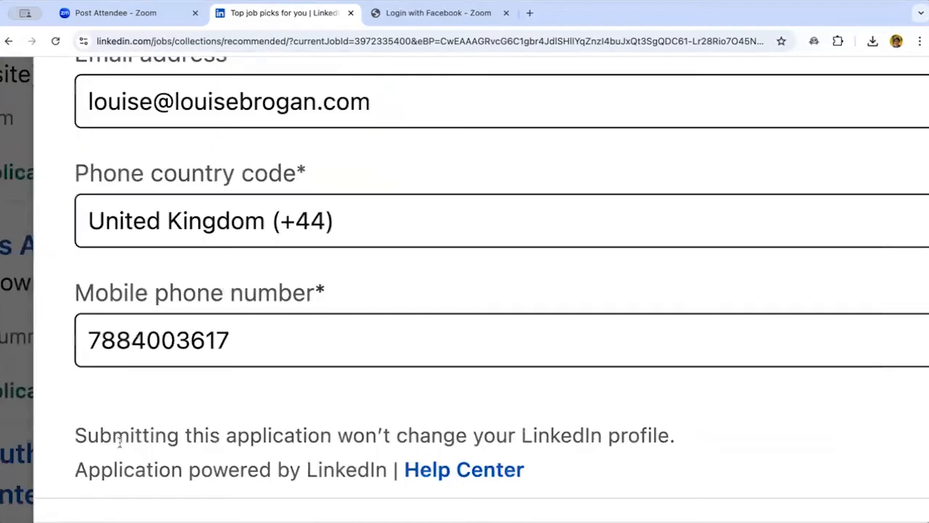
left_click_drag(74, 434, 627, 435)
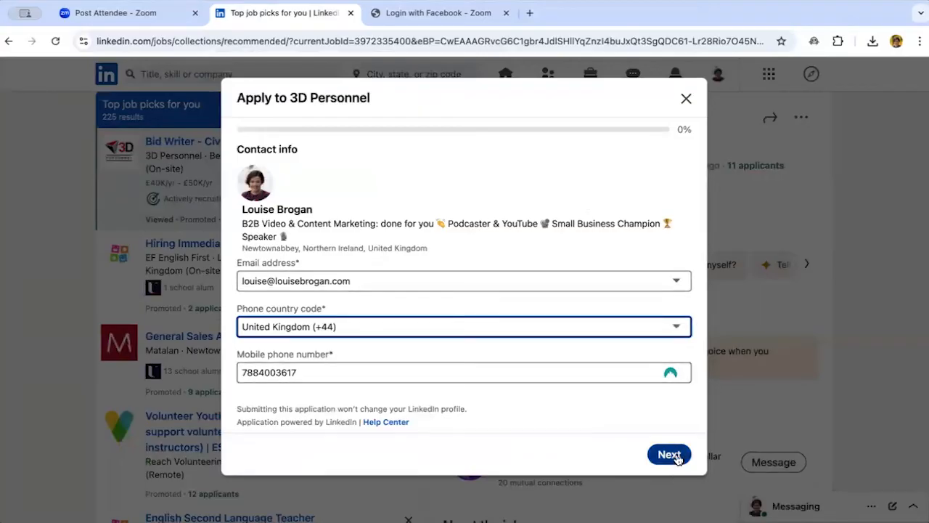
left_click(669, 453)
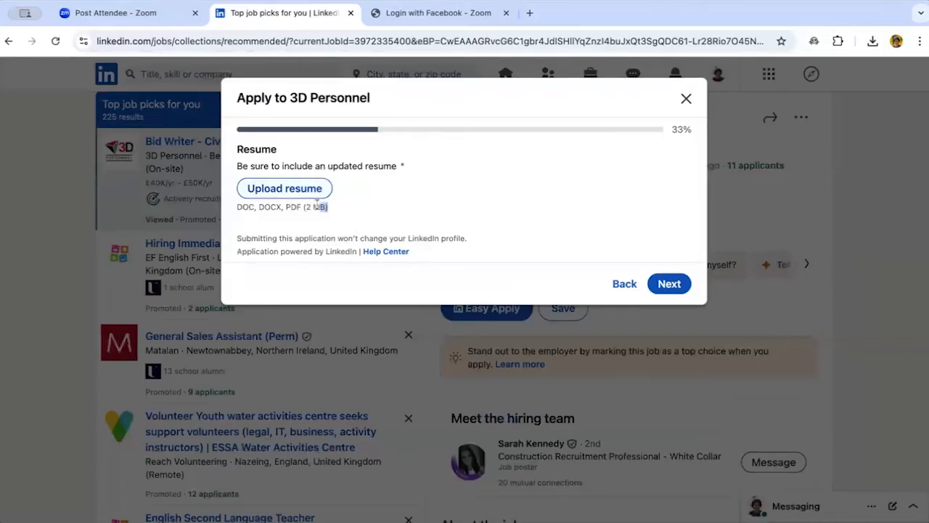
mouse_move(403, 204)
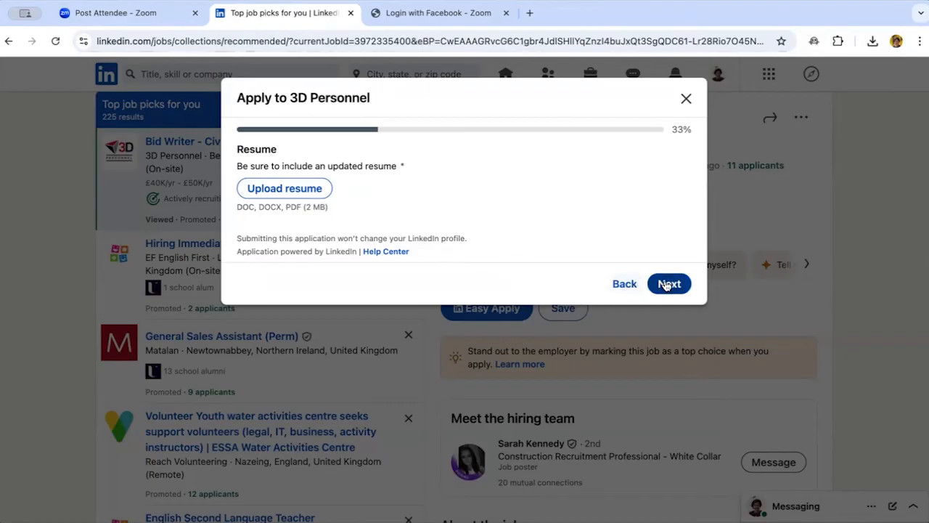
left_click(668, 283)
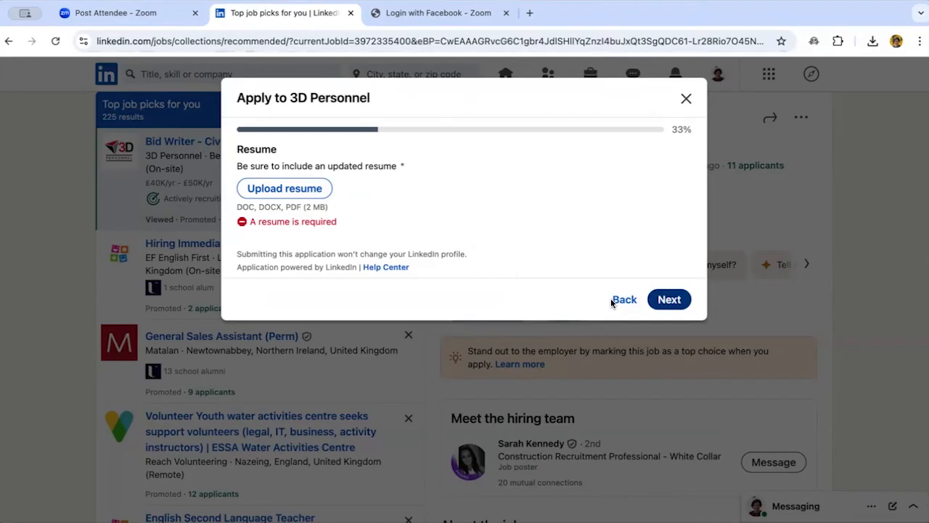
left_click(686, 98)
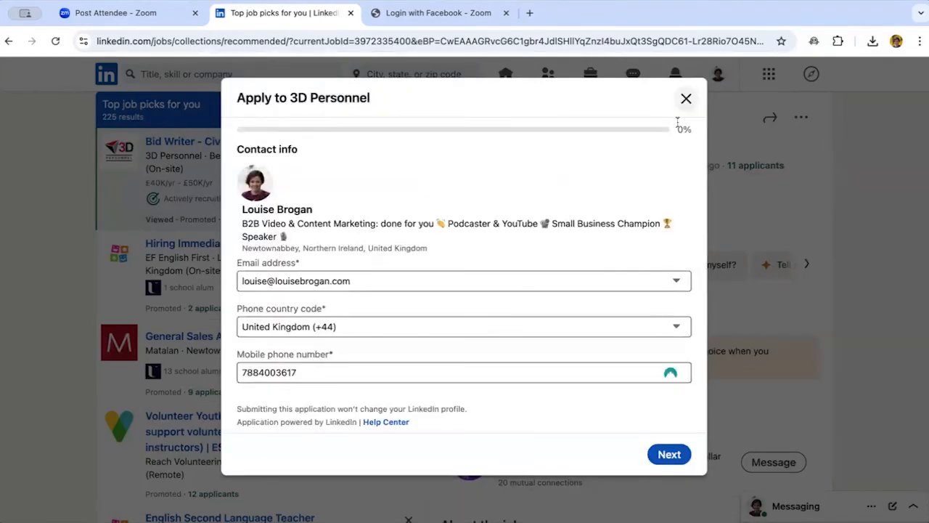
Dismiss the 3D Personnel application, returning to the Bid Writer – Civils listing.
left_click(685, 98)
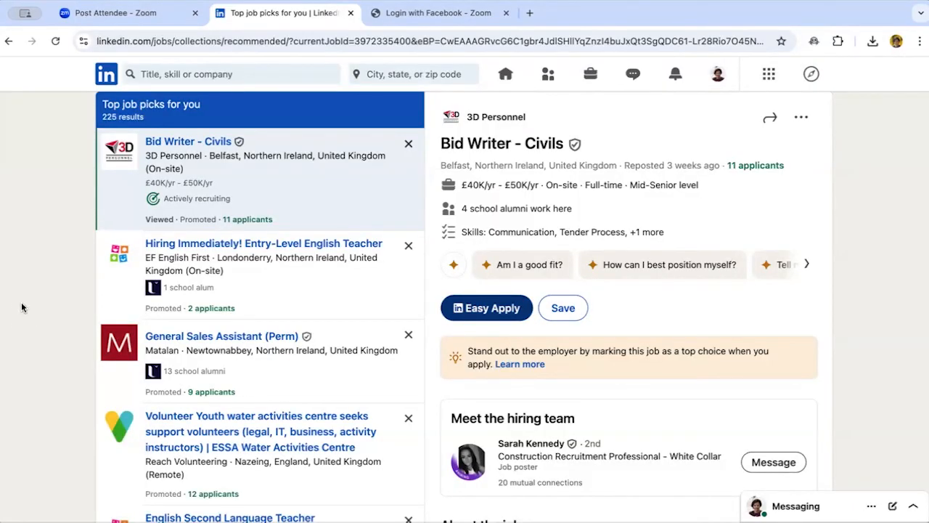
mouse_move(693, 224)
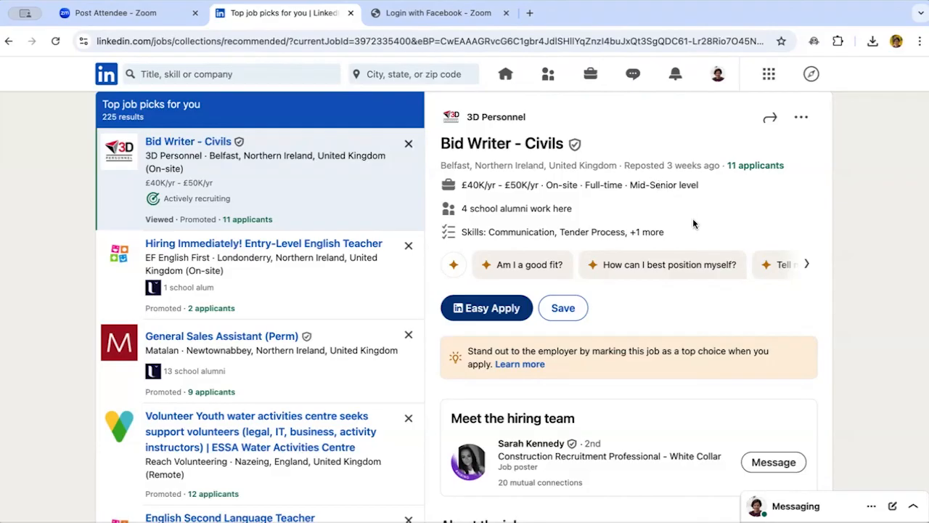